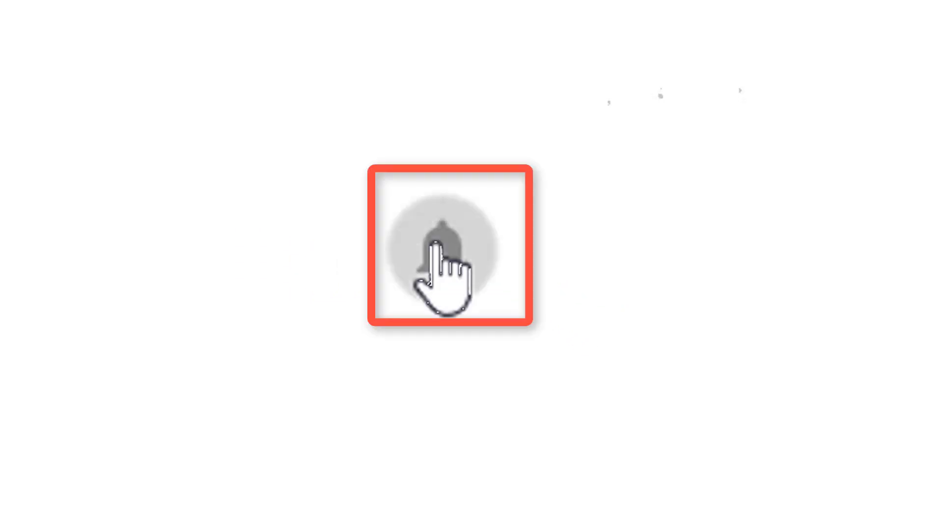
Search Fiverr's marketplace for 'audio' from the home page search box
{"action": "left_click", "coordinate": [448, 259]}
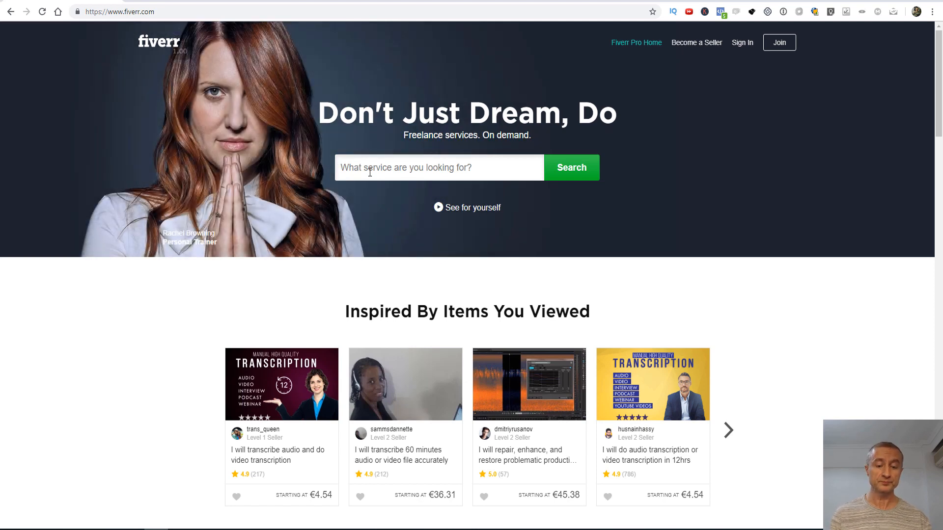
{"action": "type", "text": "audio"}
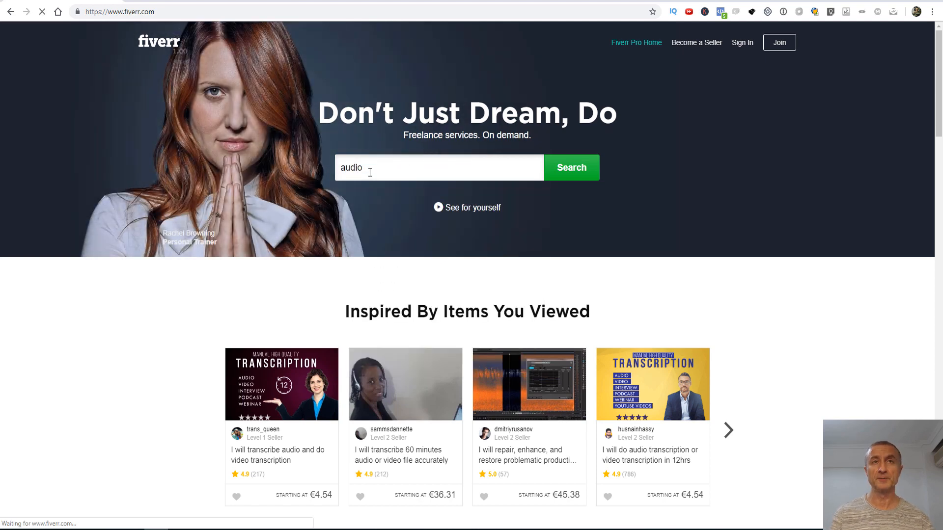
{"action": "left_click", "coordinate": [570, 167]}
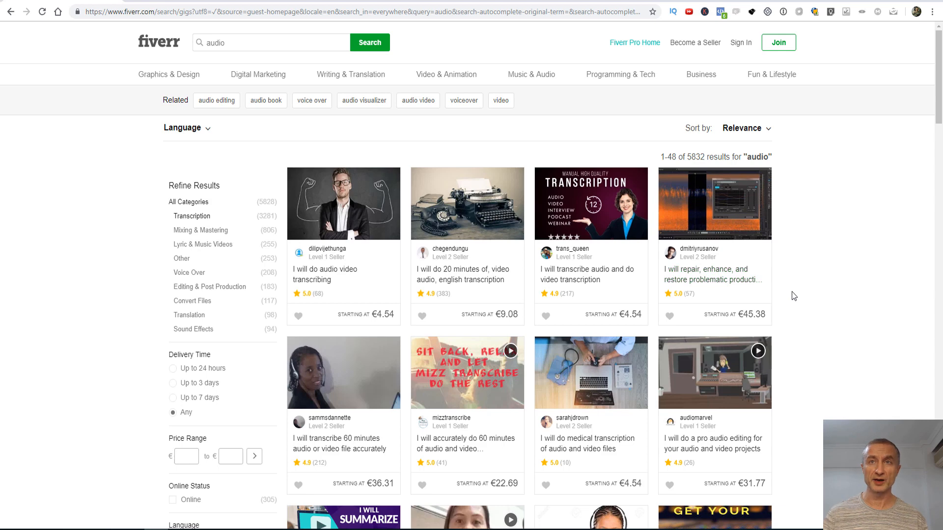
{"action": "mouse_move", "coordinate": [586, 274]}
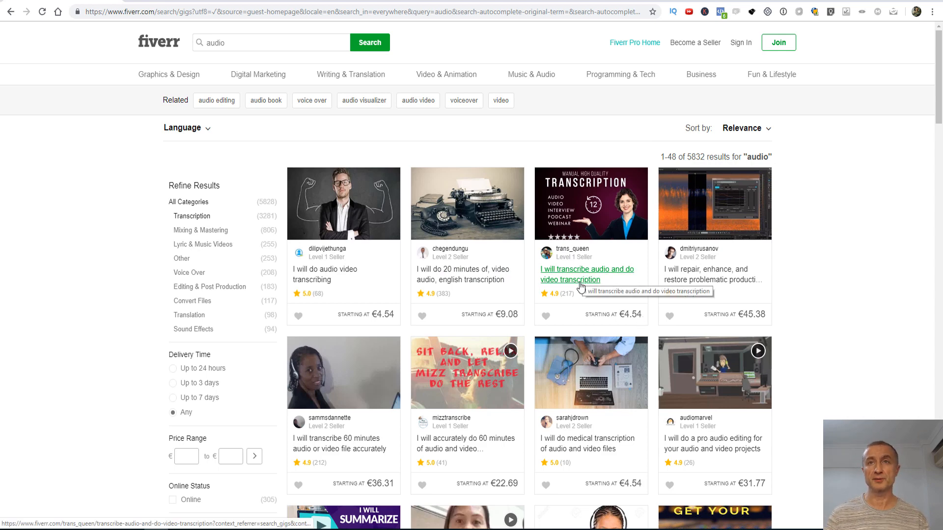
Scroll through the audio results and open the trans_queen transcription gig
{"action": "scroll", "scroll_direction": "down", "scroll_amount": 3}
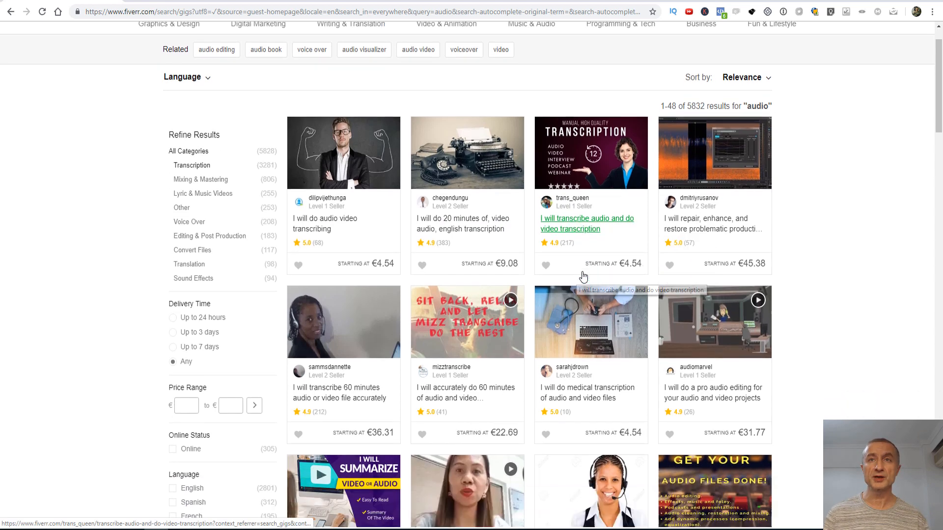
{"action": "scroll", "scroll_direction": "down", "scroll_amount": 3}
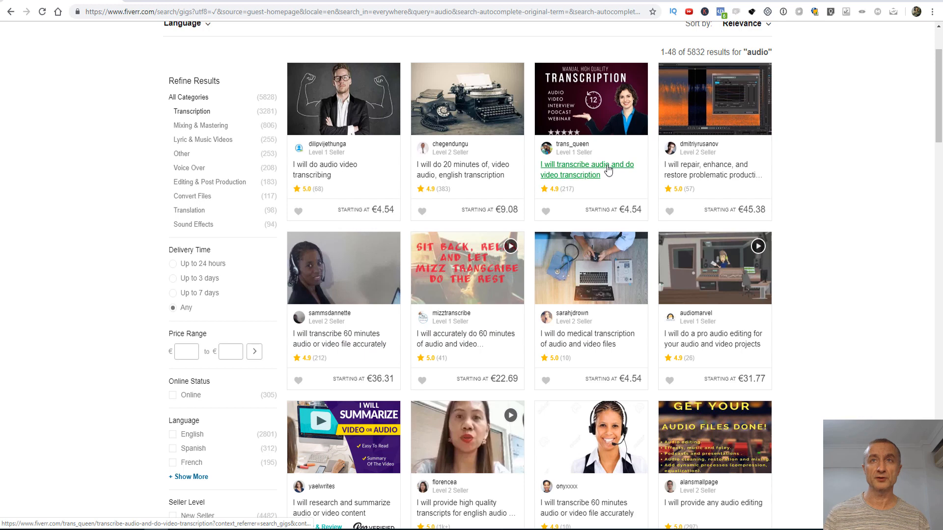
{"action": "scroll", "scroll_direction": "down", "scroll_amount": 3}
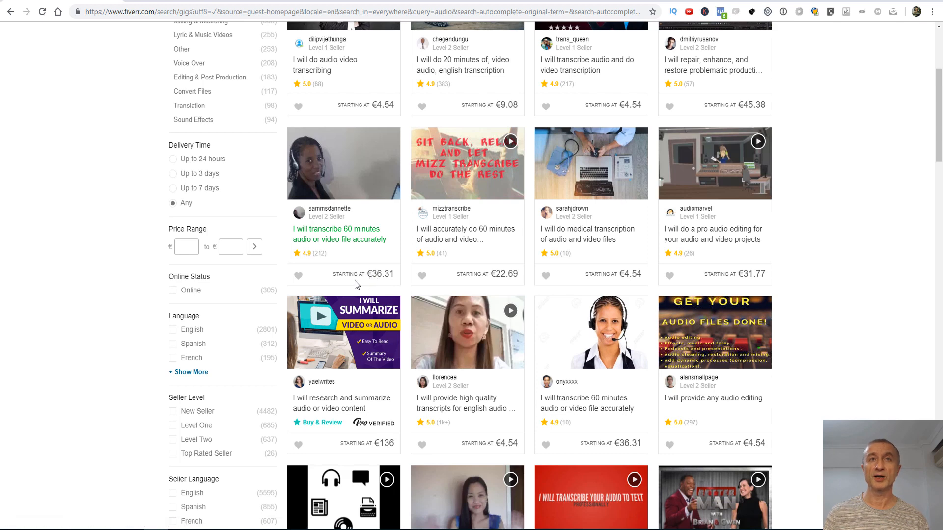
{"action": "mouse_move", "coordinate": [365, 274]}
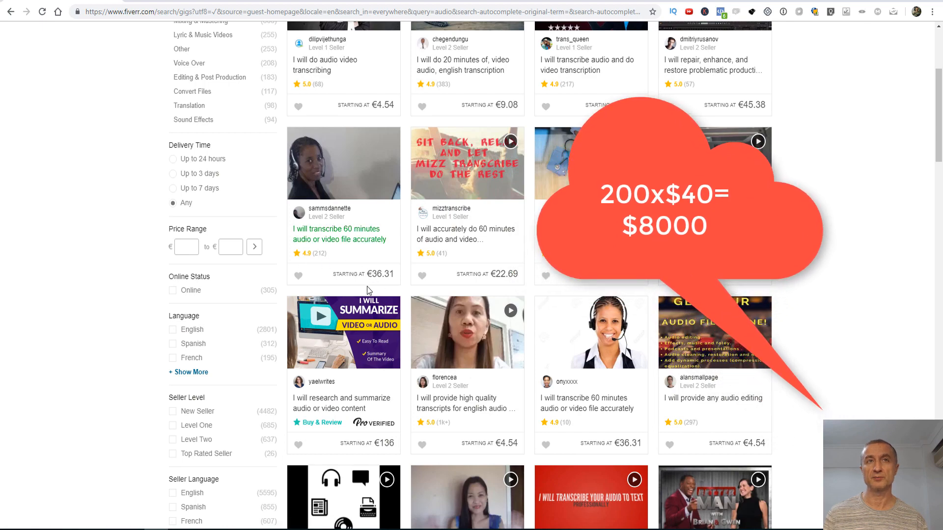
{"action": "scroll", "scroll_direction": "up", "scroll_amount": 3}
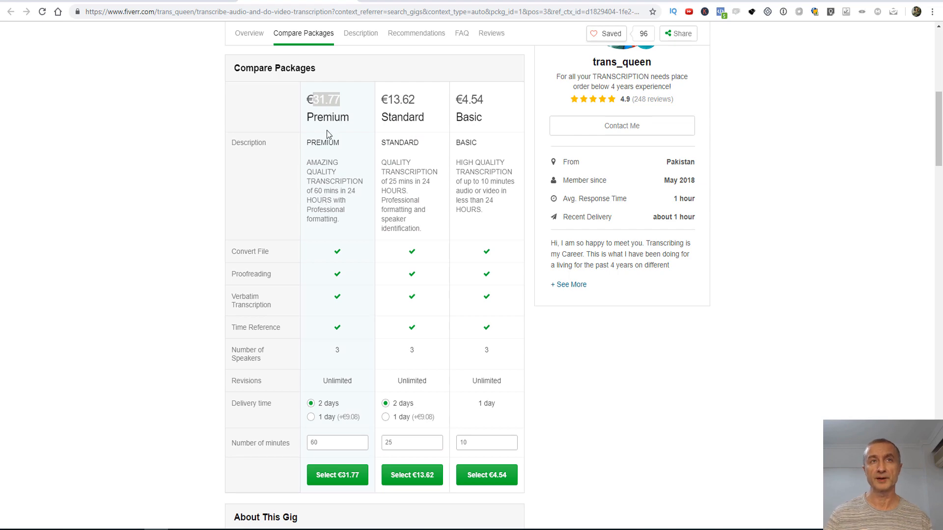
Review the Premium, Standard and Basic packages, then scroll to About This Gig
{"action": "scroll", "scroll_direction": "down", "scroll_amount": 3}
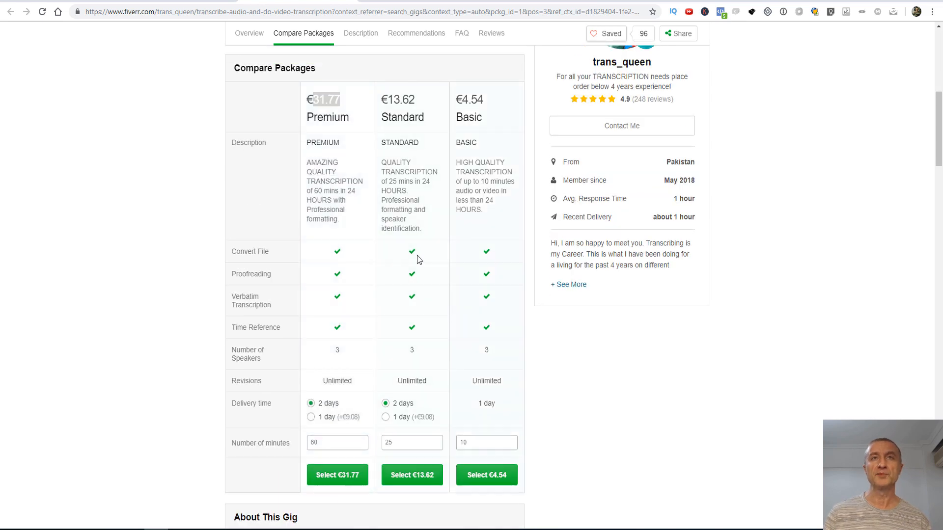
{"action": "mouse_move", "coordinate": [327, 77]}
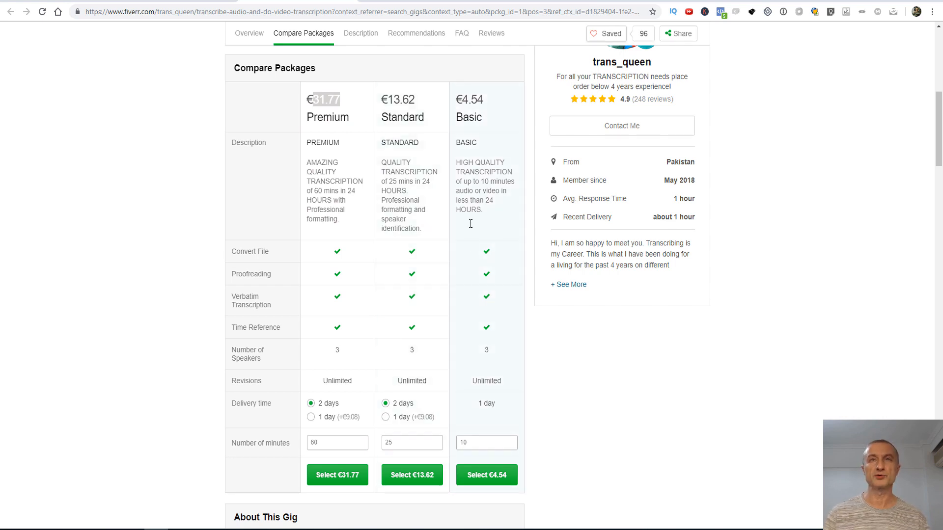
{"action": "mouse_move", "coordinate": [488, 189]}
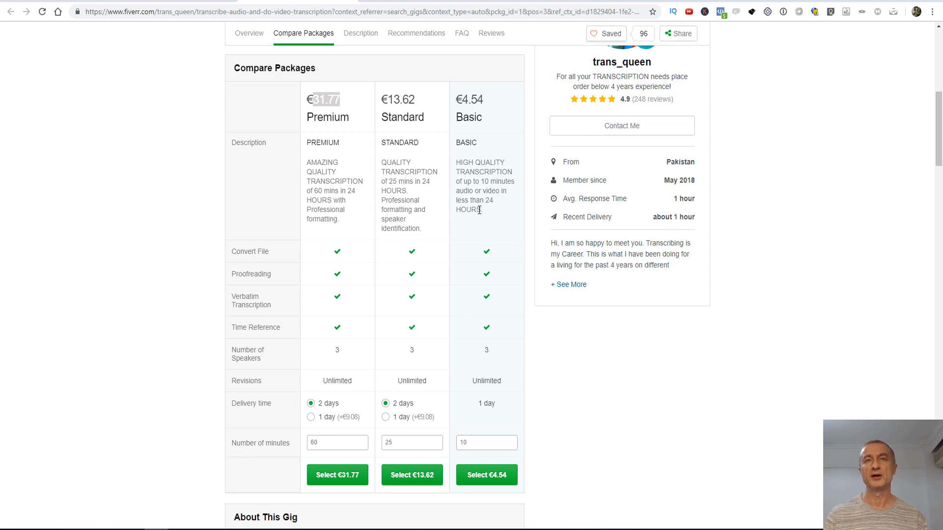
{"action": "left_click", "coordinate": [360, 33]}
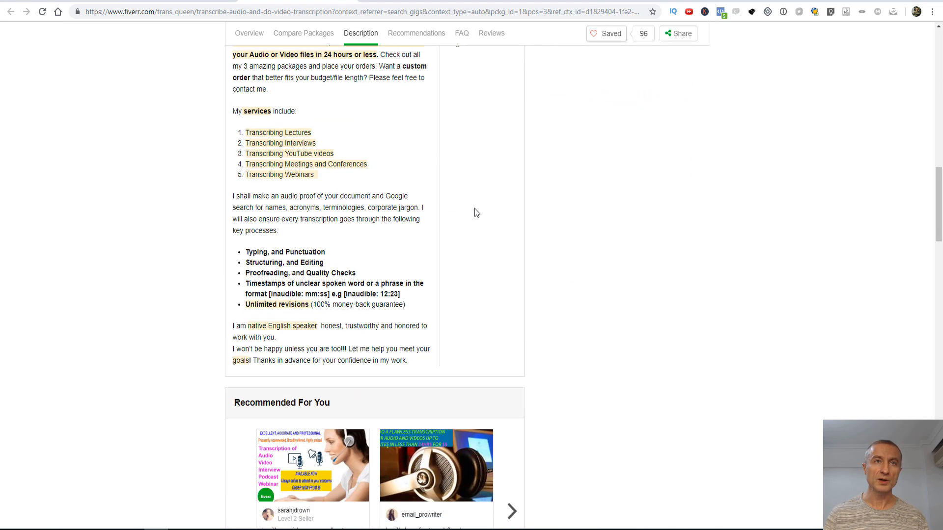
{"action": "left_click", "coordinate": [303, 33]}
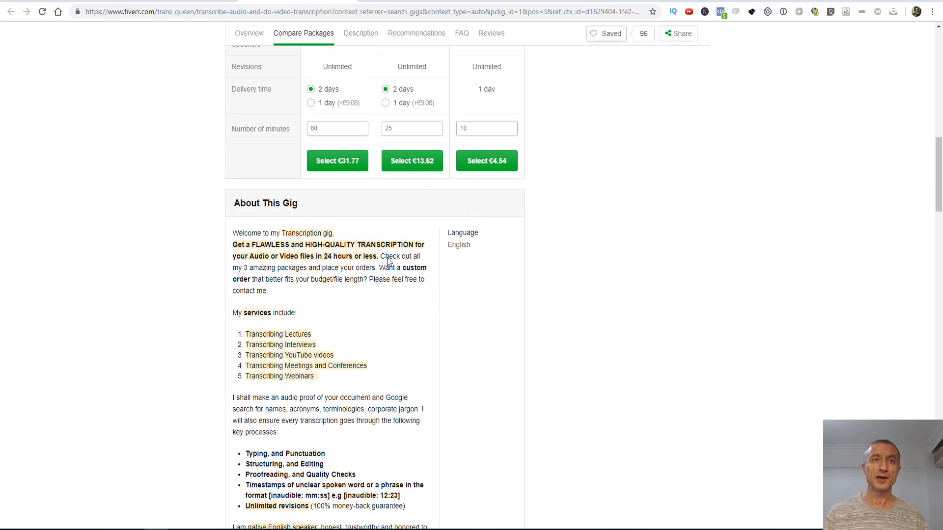
{"action": "scroll", "scroll_direction": "down", "scroll_amount": 3}
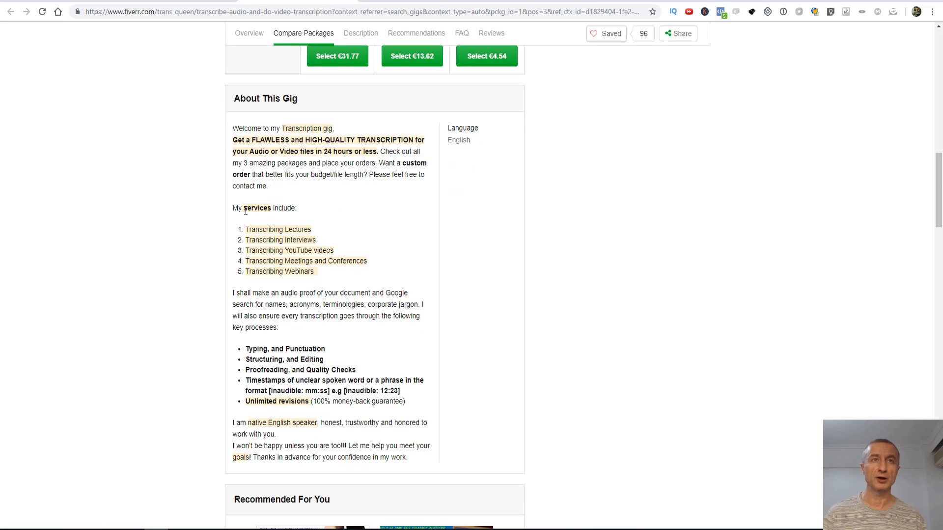
{"action": "mouse_move", "coordinate": [322, 247]}
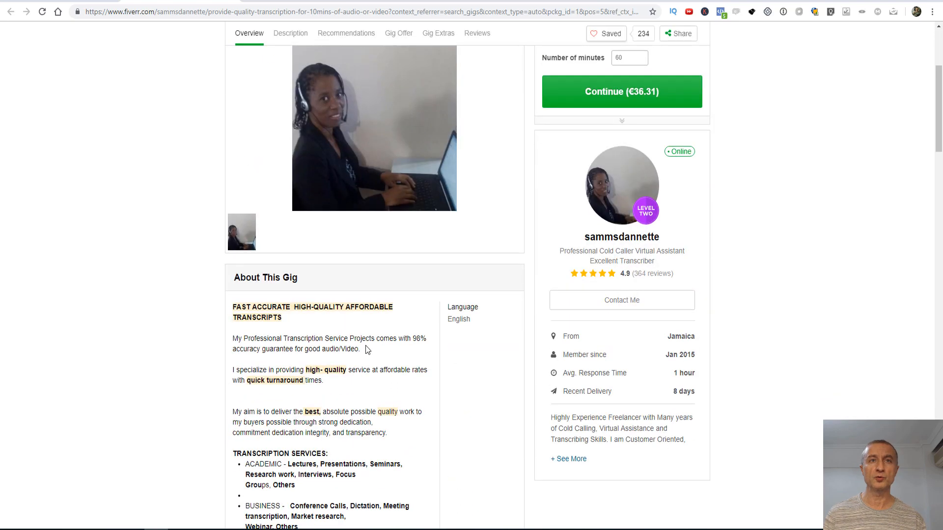
{"action": "left_click", "coordinate": [290, 33]}
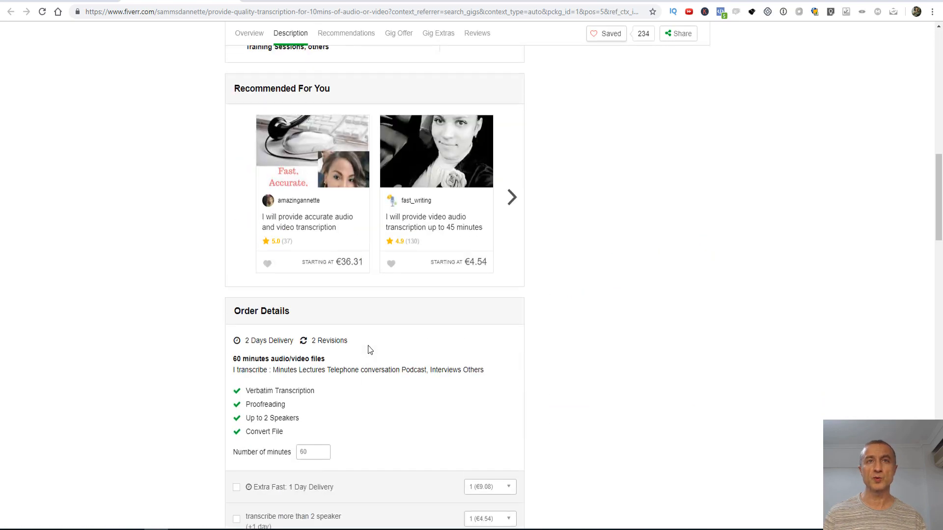
{"action": "scroll", "scroll_direction": "up", "scroll_amount": 3}
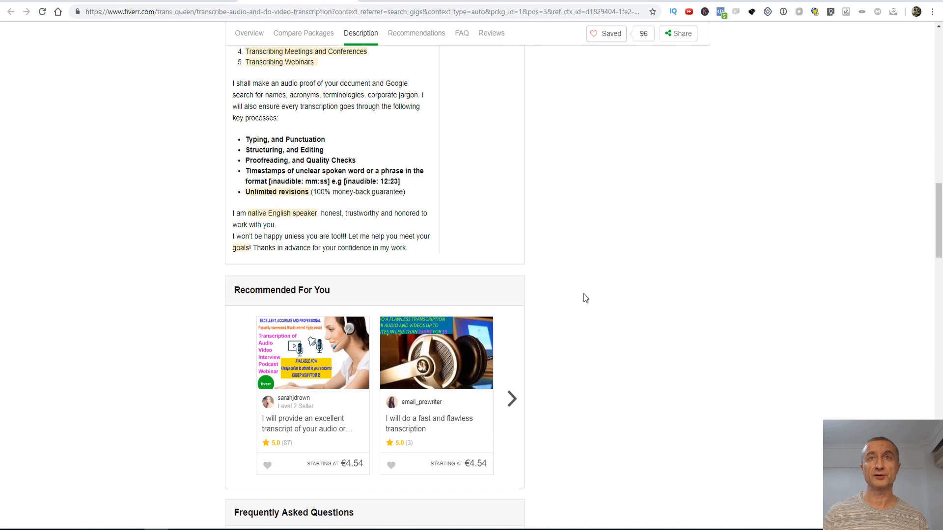
{"action": "left_click", "coordinate": [303, 33]}
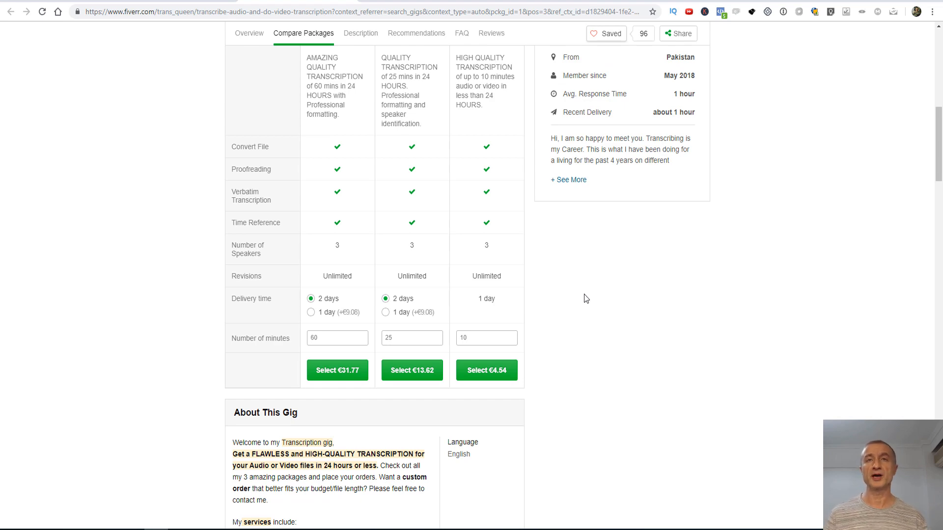
{"action": "left_click", "coordinate": [461, 32]}
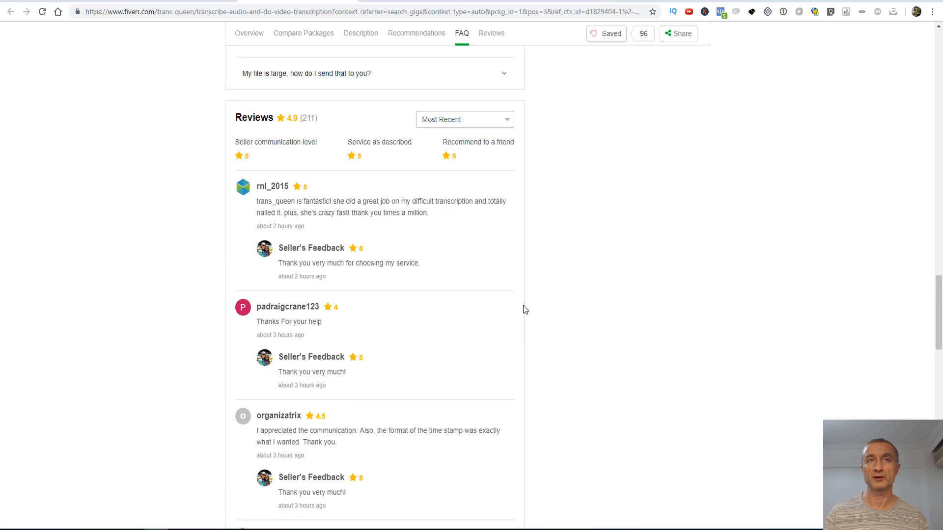
{"action": "left_click", "coordinate": [303, 33]}
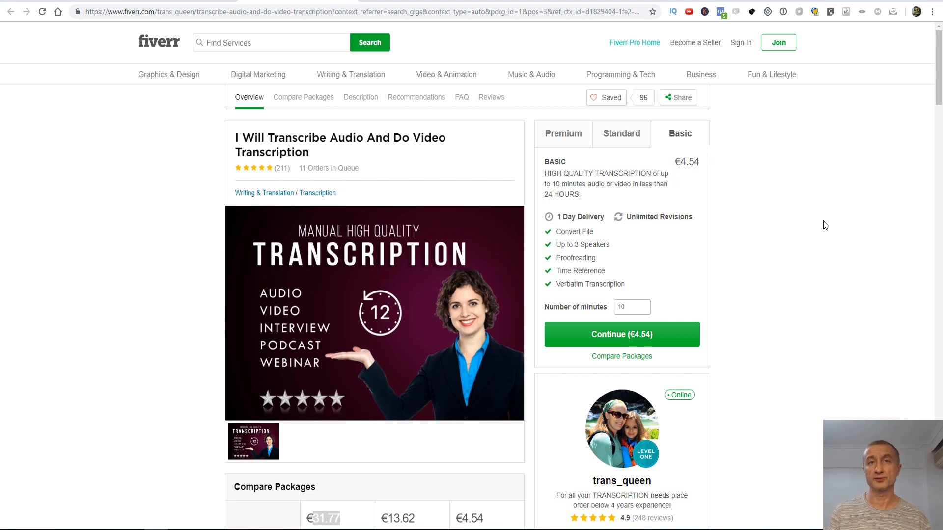
{"action": "mouse_move", "coordinate": [865, 147]}
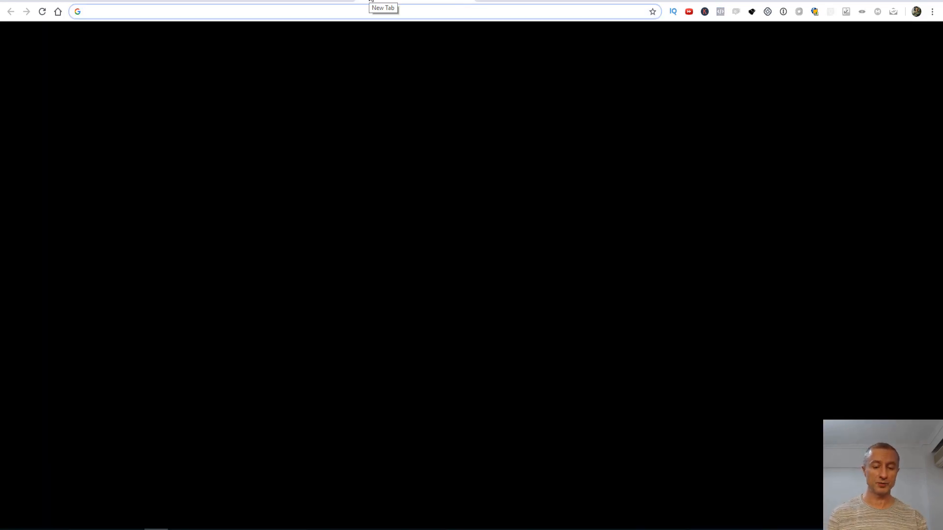
Go to Upwork and search Find Freelancers for 'audio'
{"action": "type", "text": "upwork.com"}
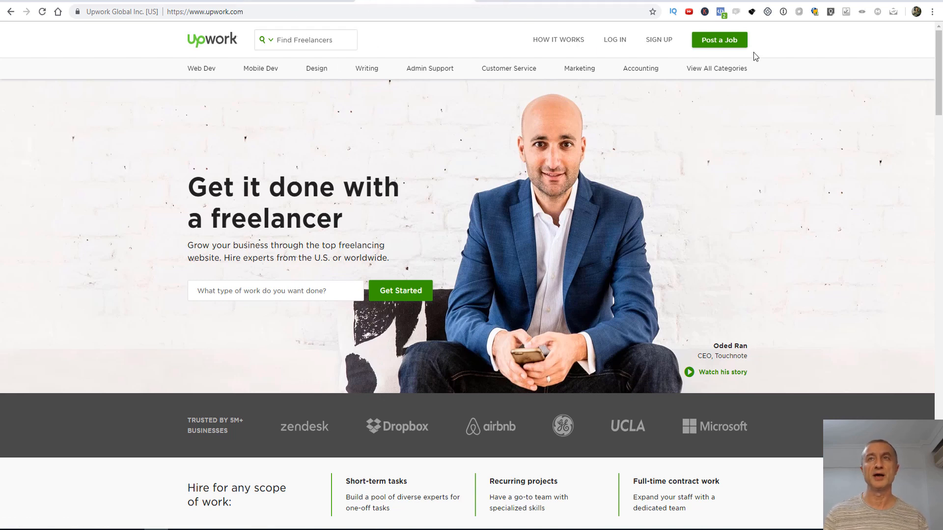
{"action": "left_click", "coordinate": [306, 40]}
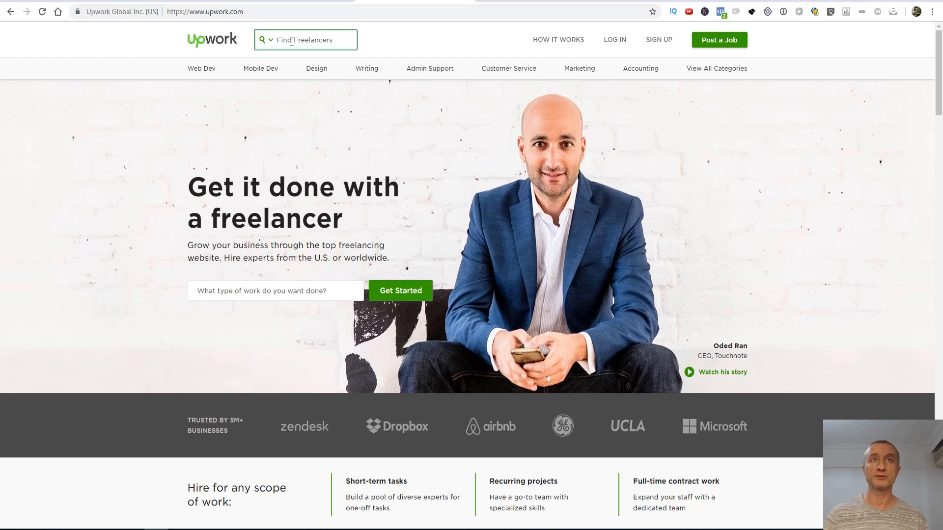
{"action": "type", "text": "a"}
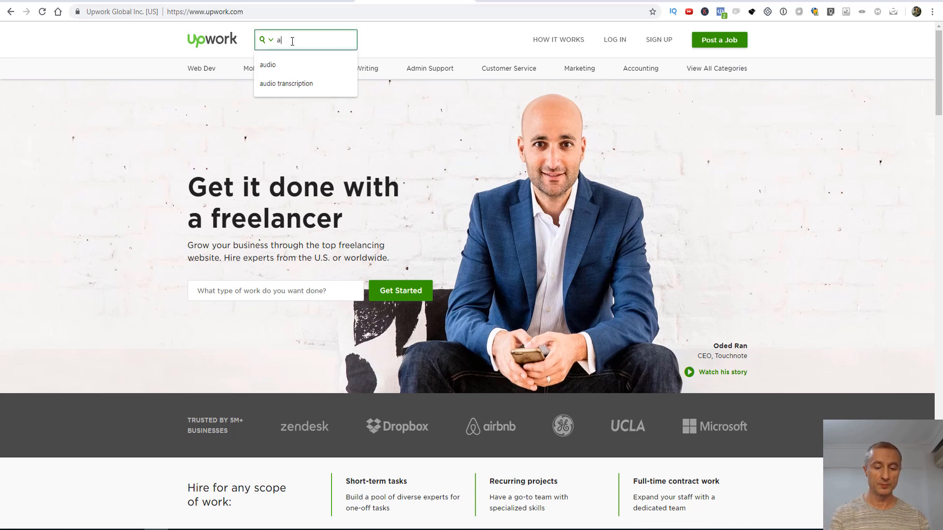
{"action": "type", "text": "udio"}
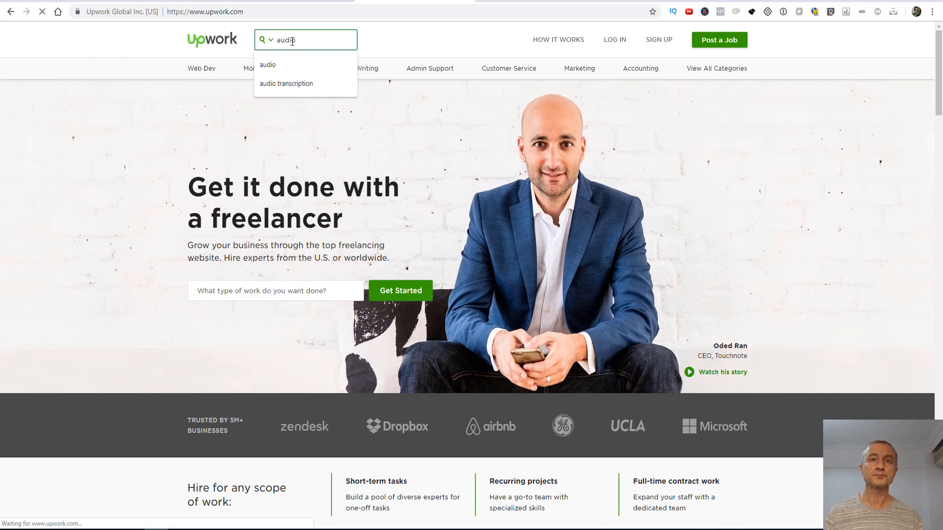
{"action": "left_click", "coordinate": [267, 65]}
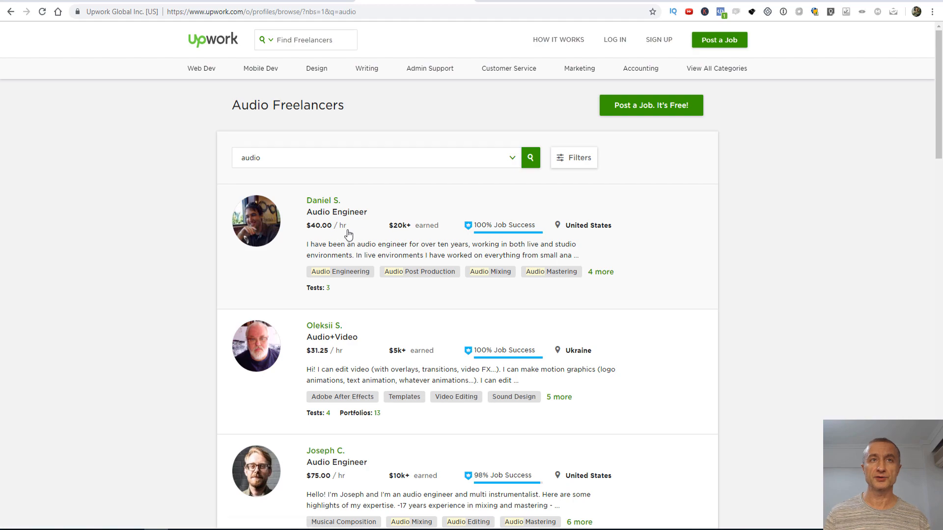
Scroll down the Audio Freelancers results and open a new blank tab
{"action": "scroll", "scroll_direction": "down", "scroll_amount": 3}
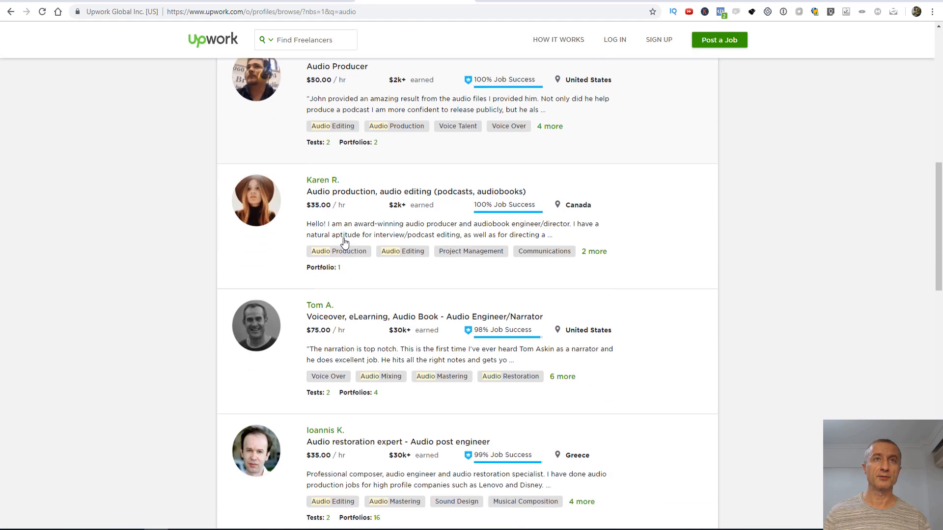
{"action": "scroll", "scroll_direction": "down", "scroll_amount": 3}
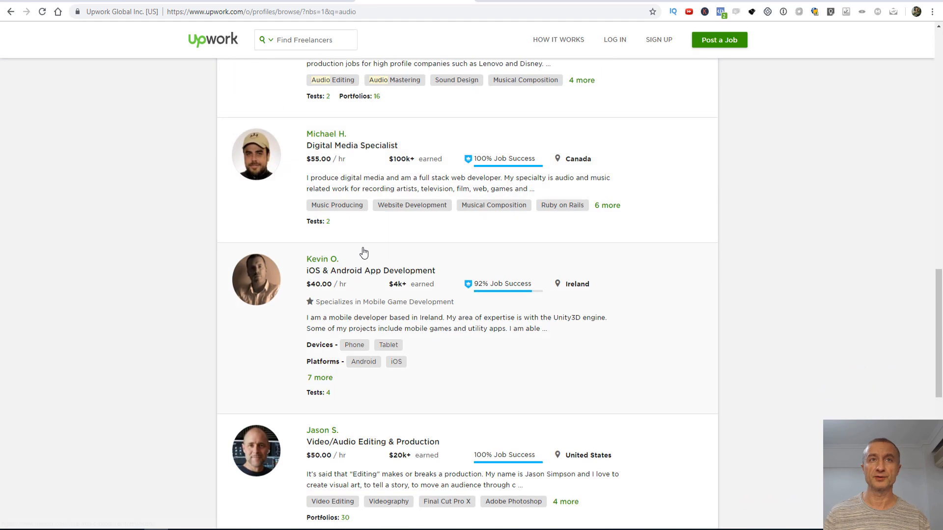
{"action": "scroll", "scroll_direction": "down", "scroll_amount": 3}
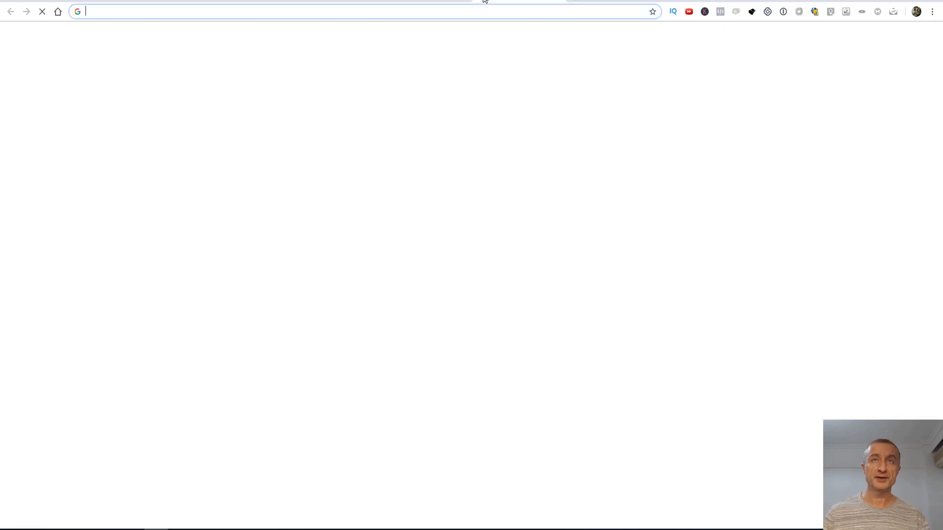
Load guru.com from the address bar
{"action": "type", "text": "guru.com"}
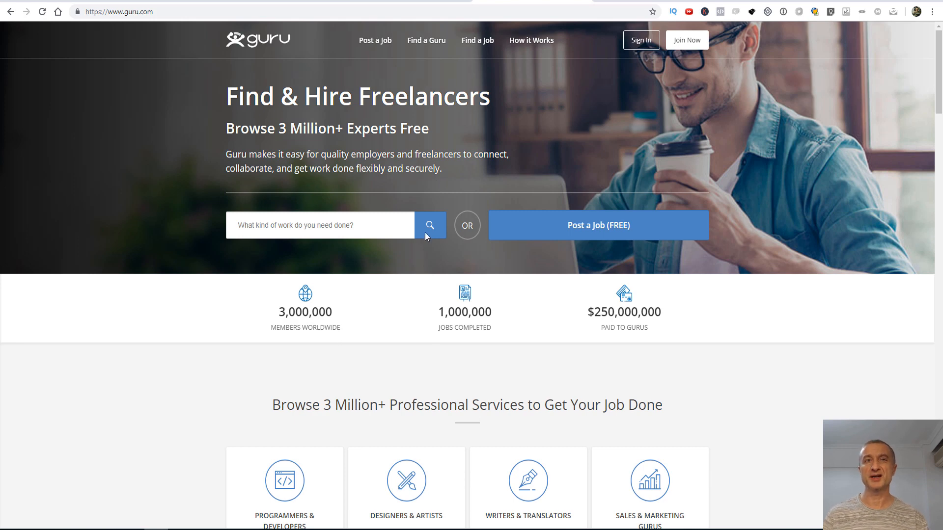
{"action": "mouse_move", "coordinate": [453, 353]}
{"action": "type", "text": "freelance"}
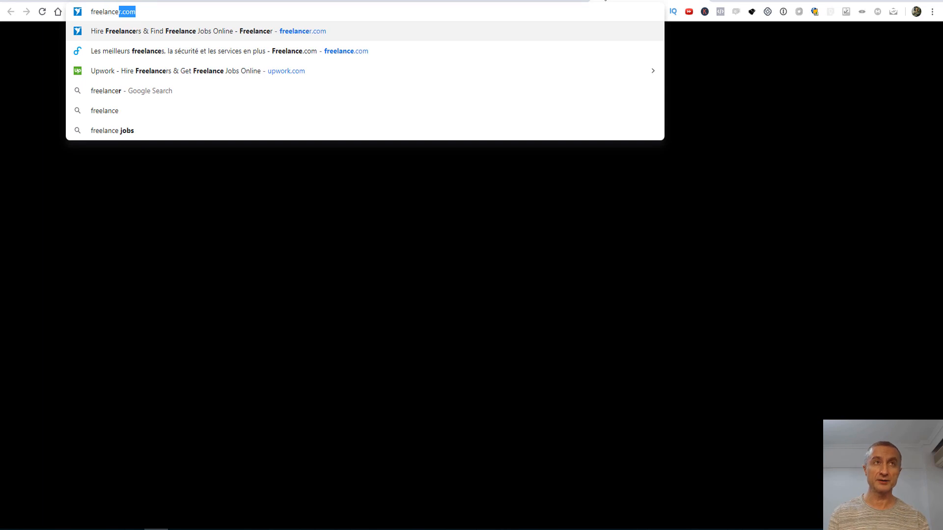
Open Freelancer.com from the address bar, then return to the Upwork audio results tab
{"action": "left_click", "coordinate": [201, 31]}
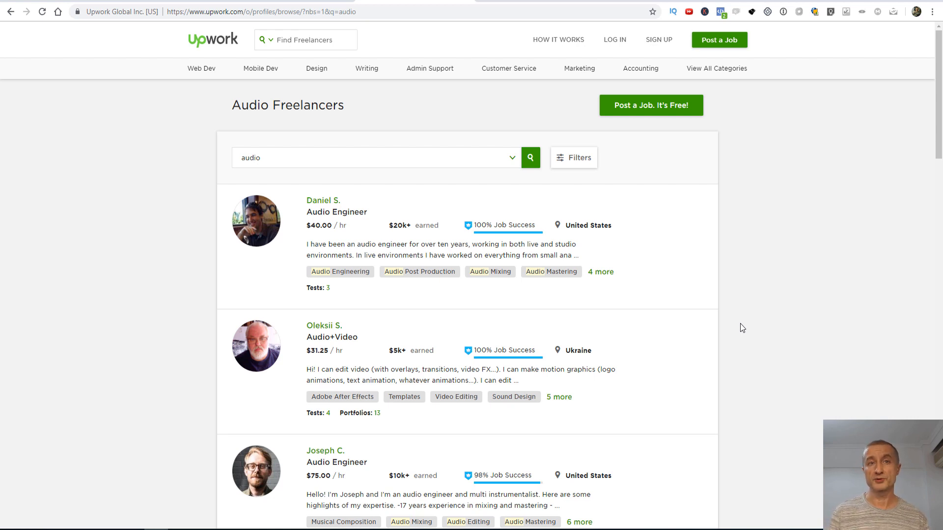
{"action": "mouse_move", "coordinate": [677, 295]}
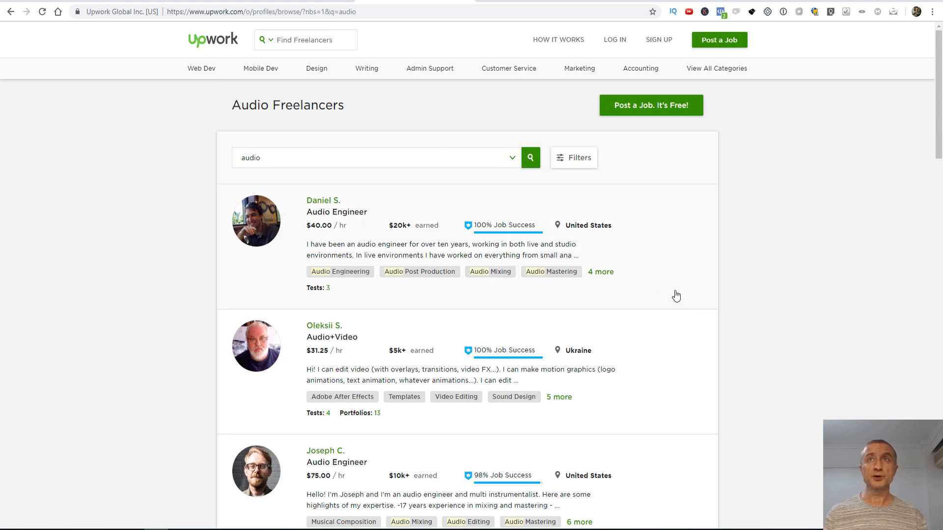